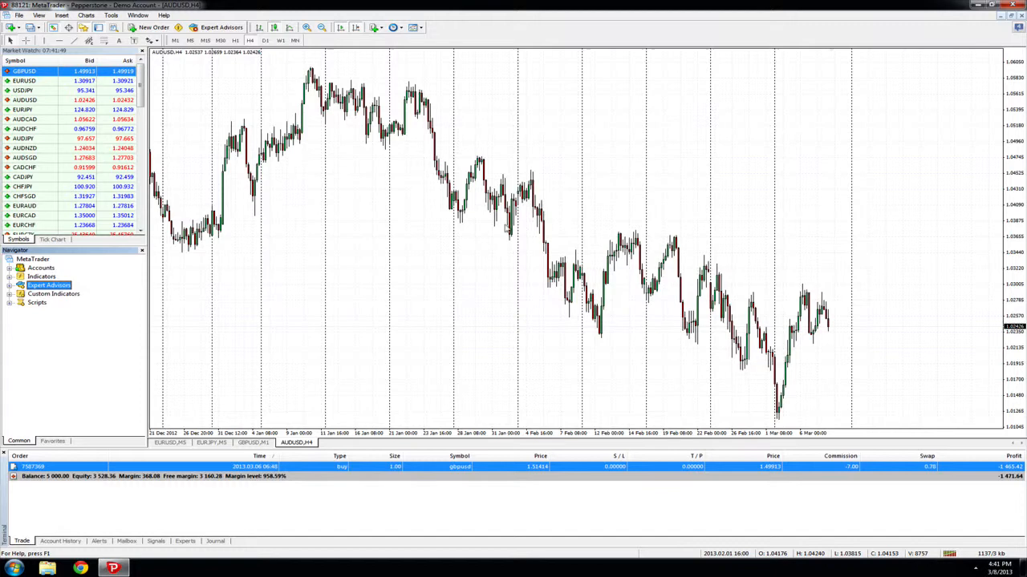
{"action": "mouse_move", "coordinate": [284, 295]}
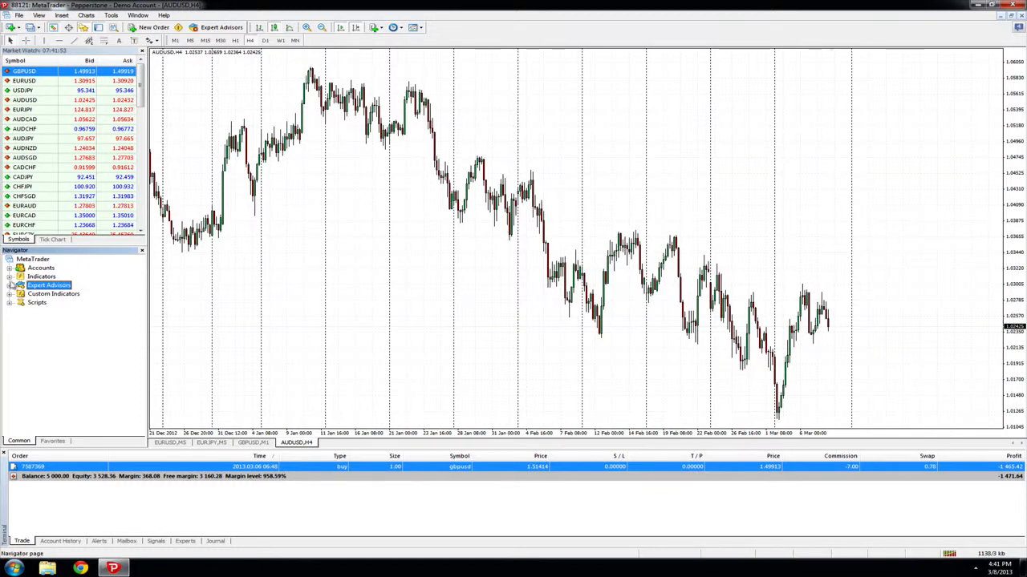
- Expand Expert Advisors in the Navigator to show MACD Sample, Moving Average and OneClickTradingEA
{"action": "left_click", "coordinate": [8, 286]}
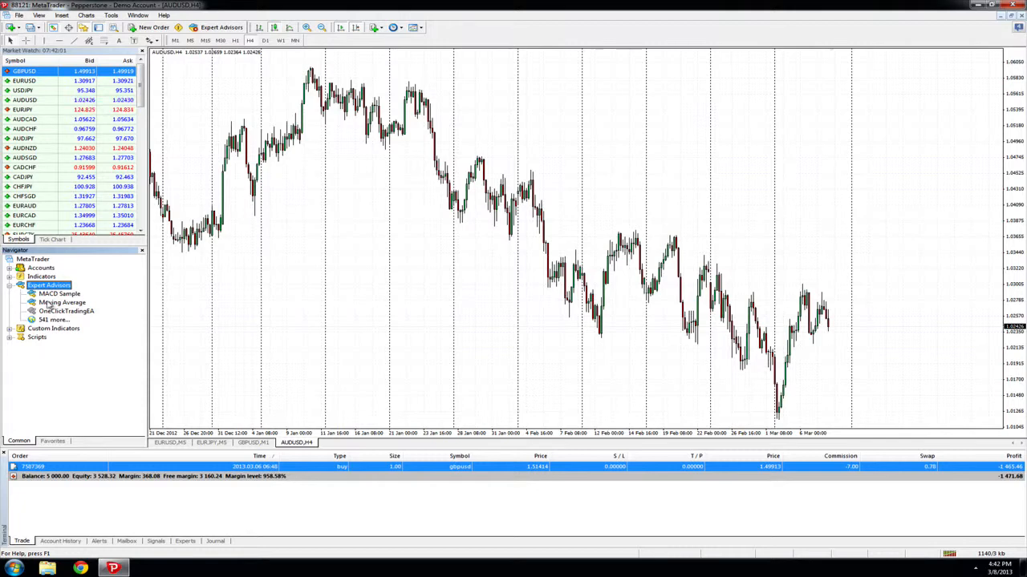
- Attach the Moving Average expert advisor to the AUDUSD H4 chart from the Navigator
{"action": "right_click", "coordinate": [60, 309]}
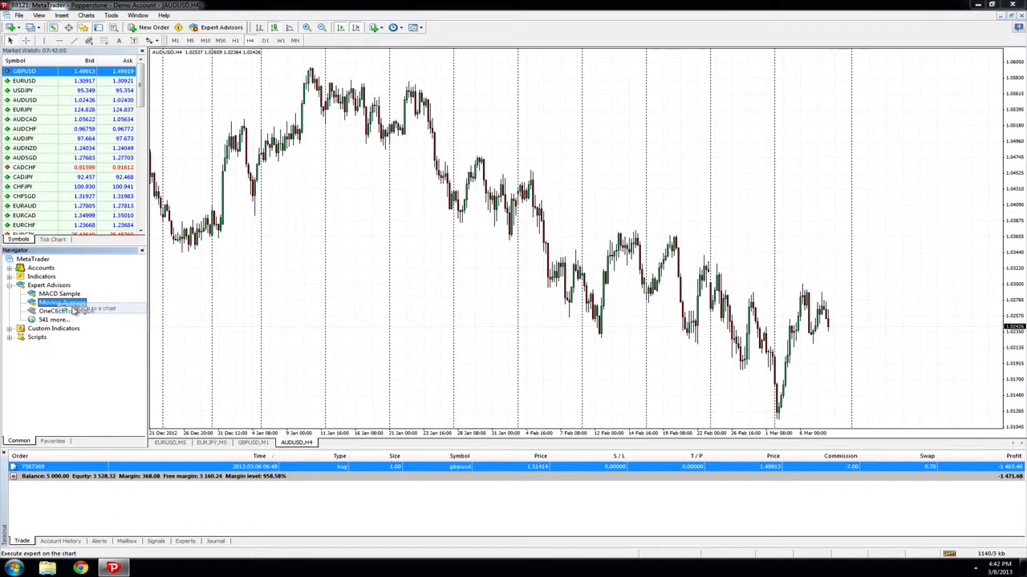
{"action": "double_click", "coordinate": [62, 302]}
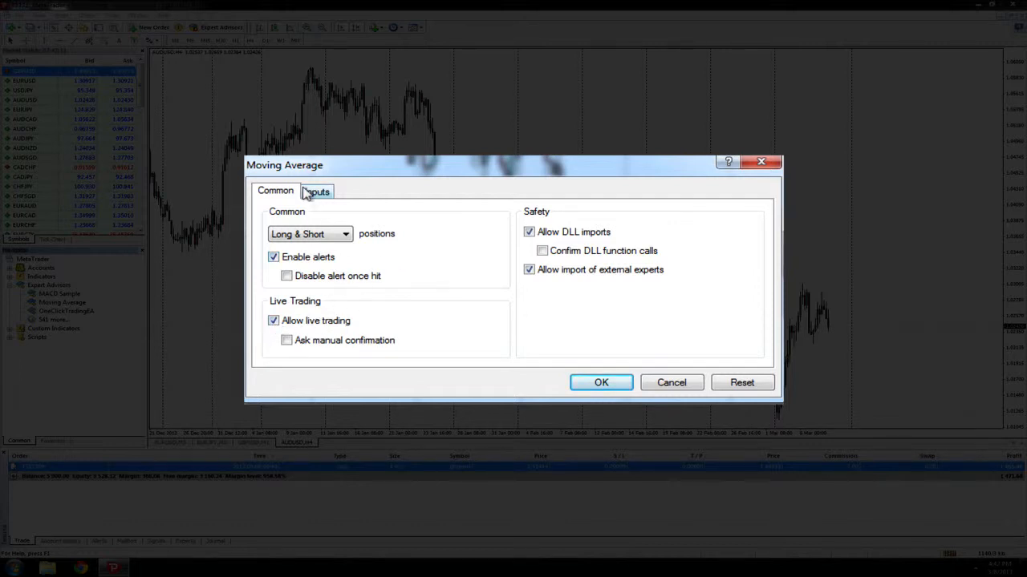
- Review the Moving Average inputs and confirm the default settings so it runs on AUDUSD H4
{"action": "left_click", "coordinate": [317, 191]}
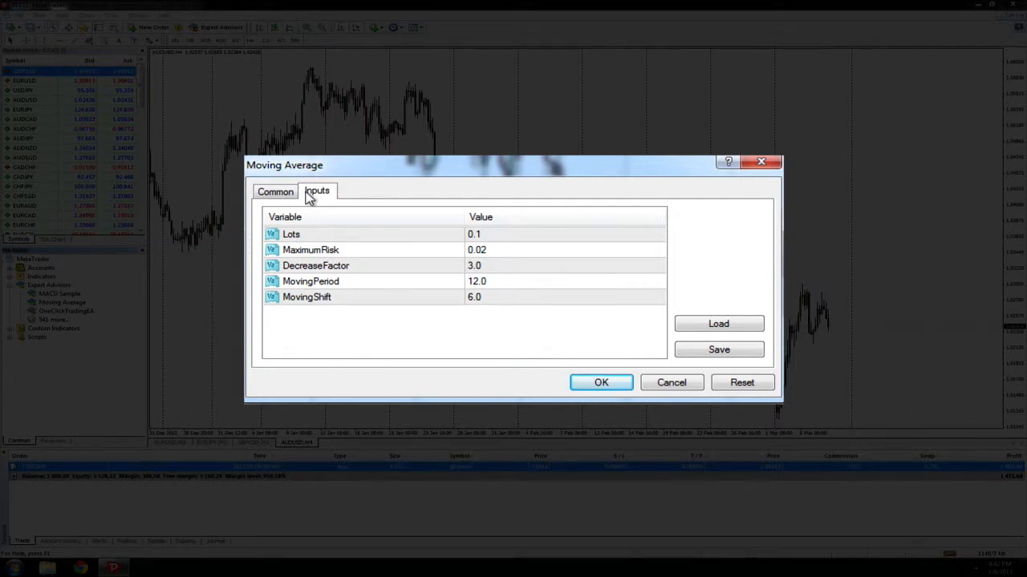
{"action": "left_click", "coordinate": [275, 190]}
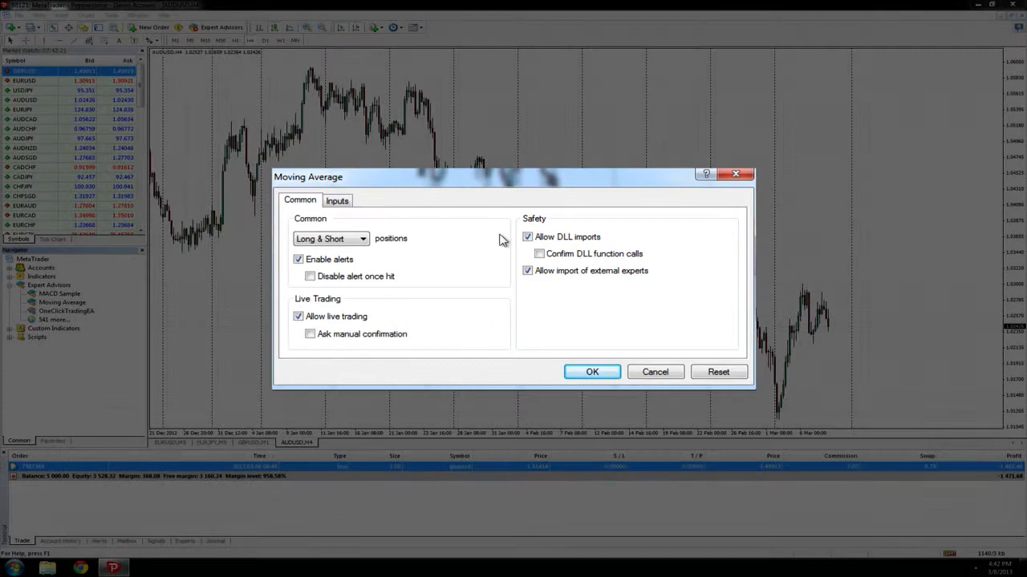
{"action": "left_click", "coordinate": [591, 371]}
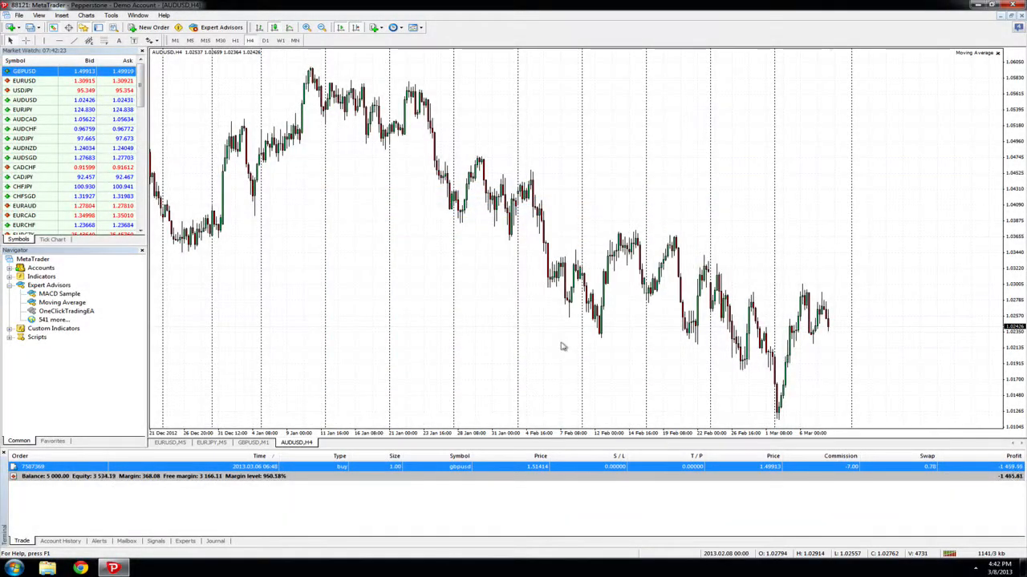
{"action": "mouse_move", "coordinate": [935, 78]}
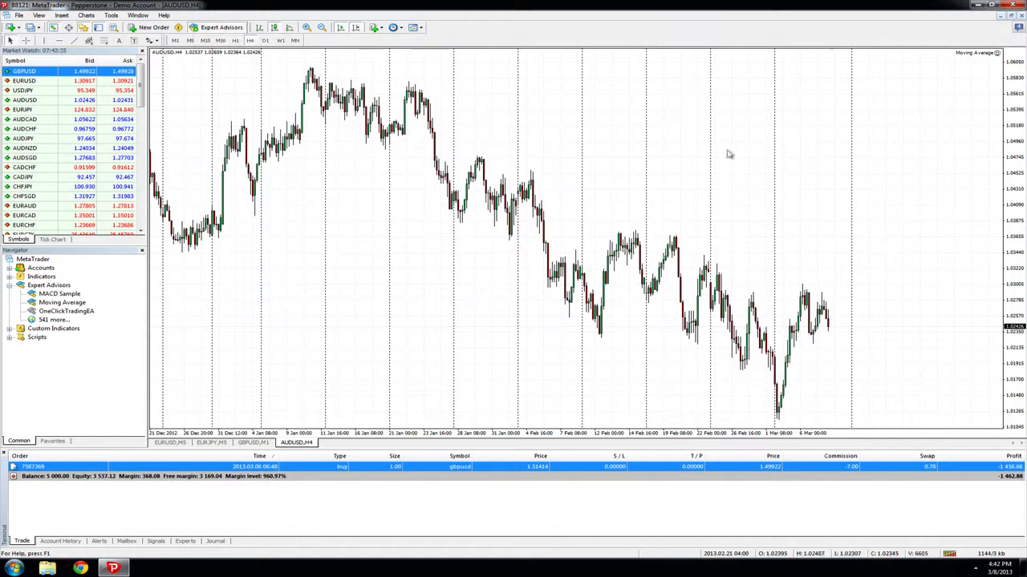
{"action": "mouse_move", "coordinate": [990, 63]}
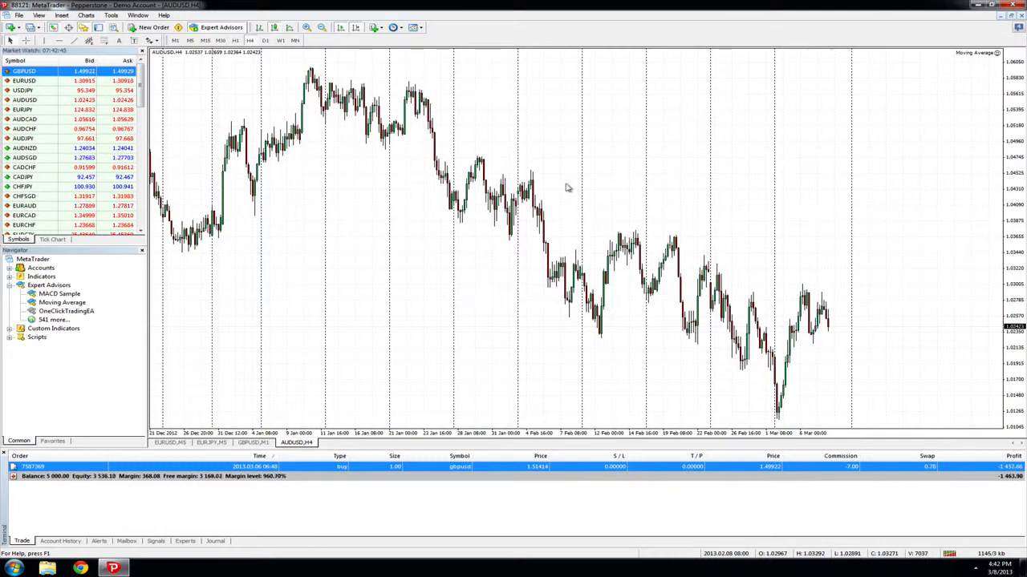
{"action": "mouse_move", "coordinate": [703, 120]}
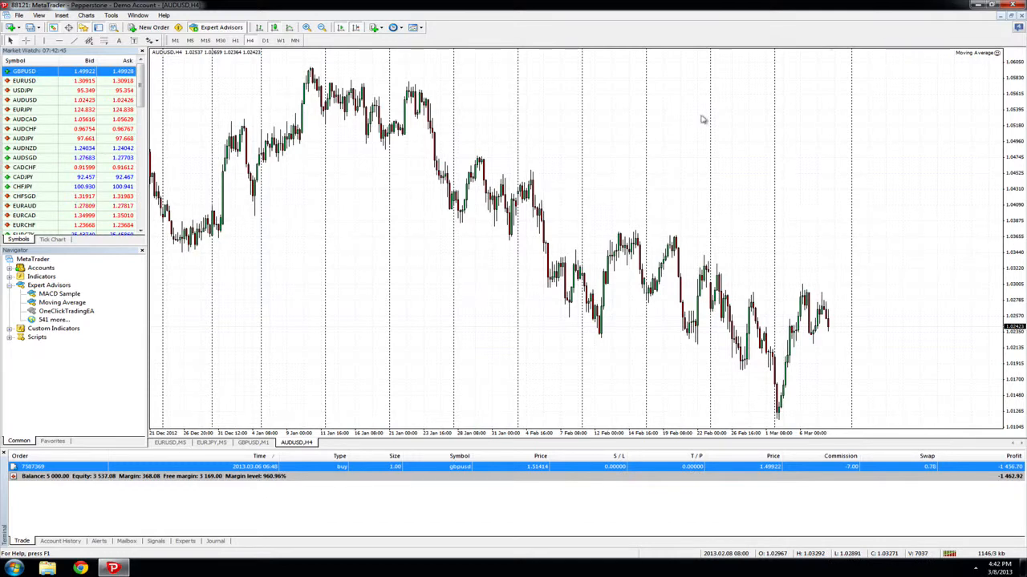
- Bring up the chart context menu with the Expert Advisors submenu on AUDUSD H4
{"action": "right_click", "coordinate": [702, 118]}
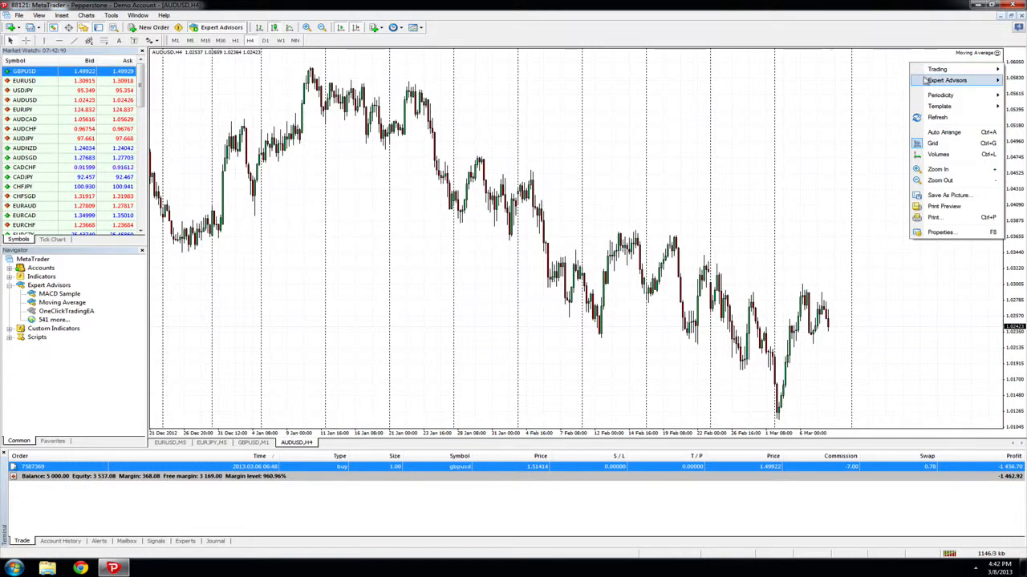